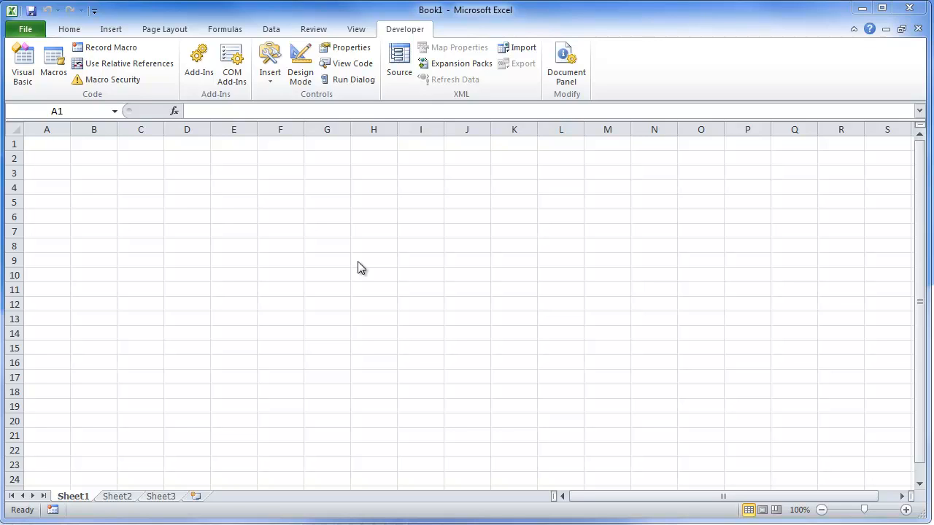
mouse_move(38, 99)
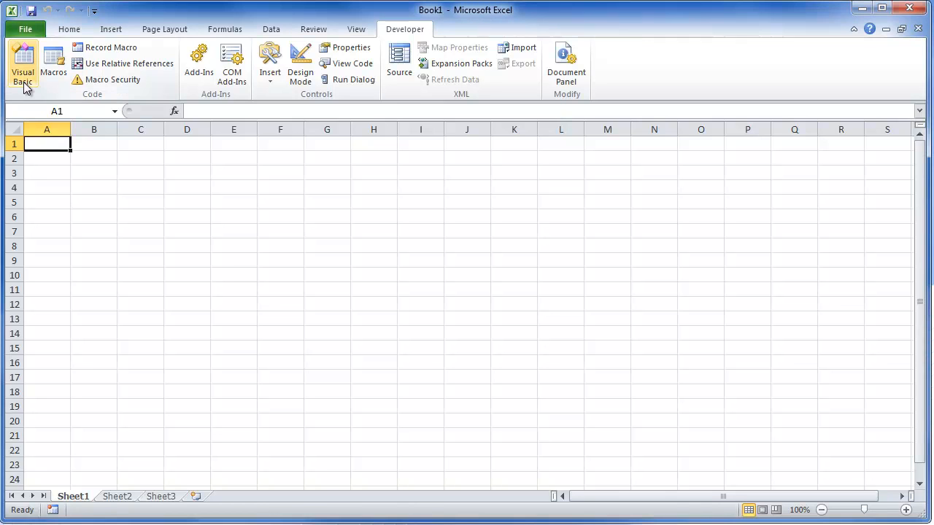
- Open the Visual Basic editor for the blank workbook, showing the Book1 project
left_click(23, 62)
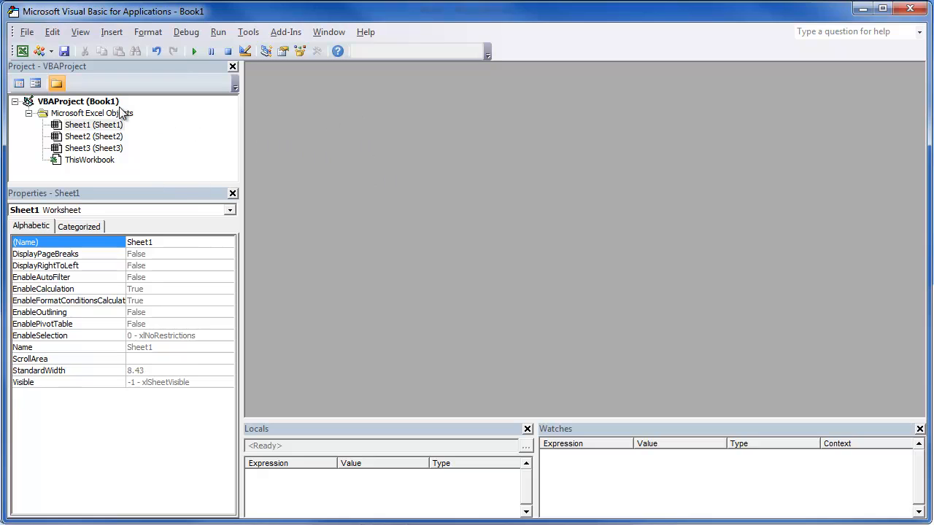
mouse_move(95, 119)
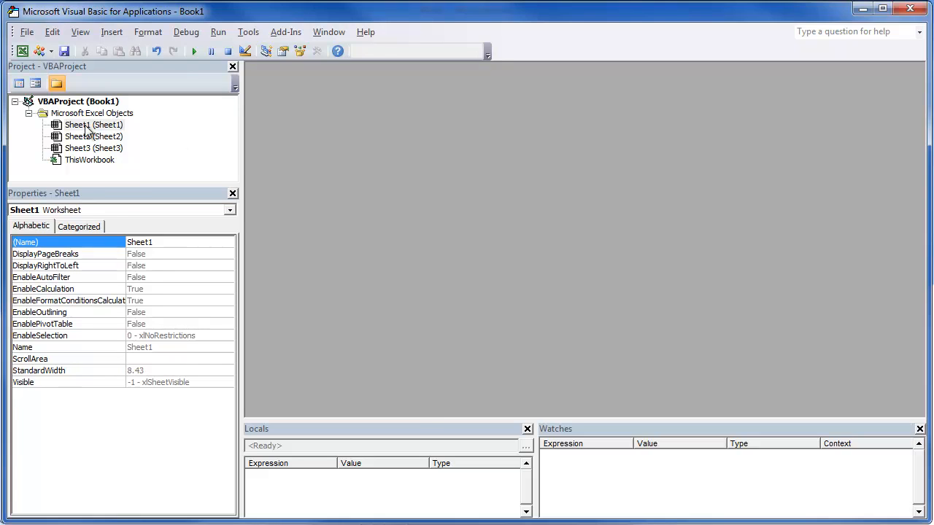
- Add empty Worksheet_Activate and Worksheet_SelectionChange handler stubs to Sheet1's code
double_click(93, 124)
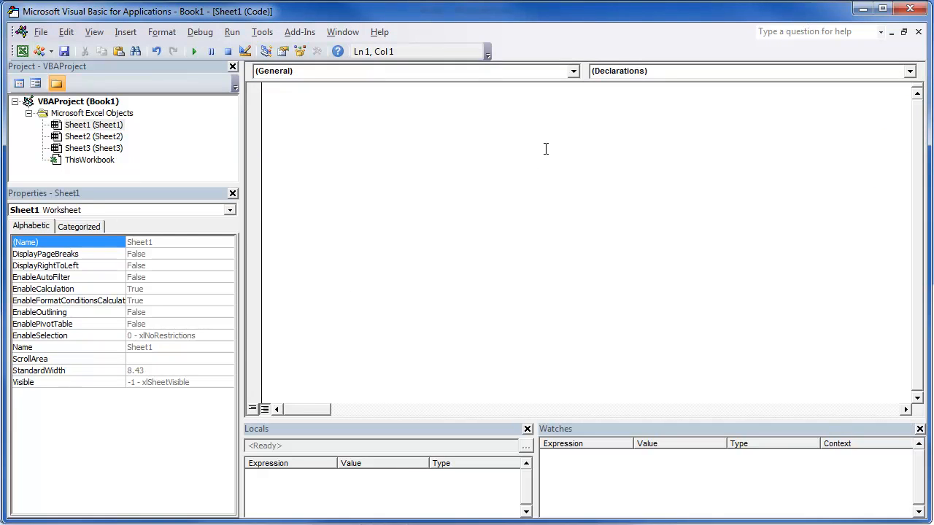
mouse_move(470, 148)
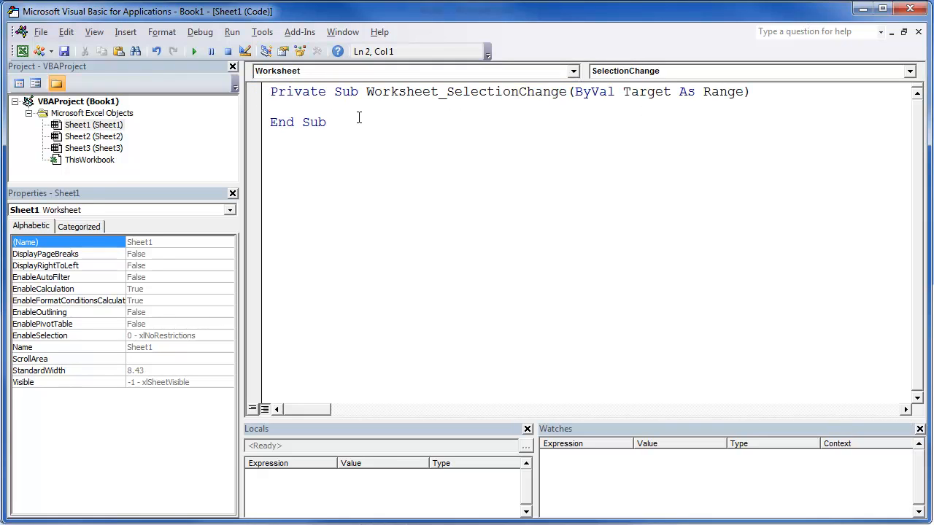
mouse_move(517, 116)
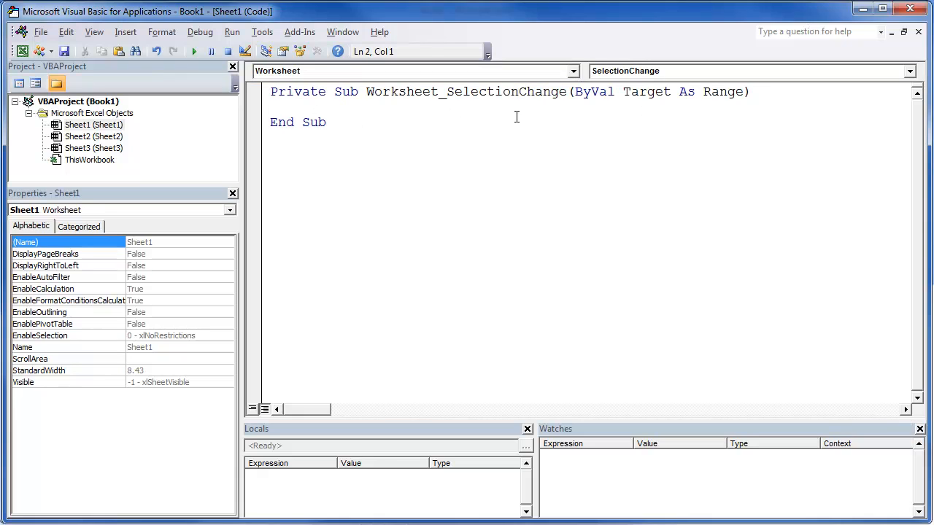
mouse_move(636, 111)
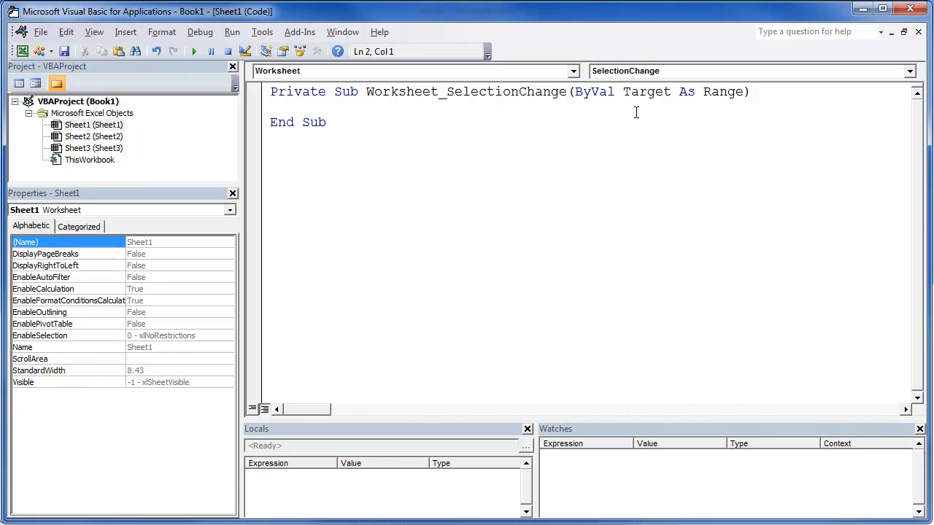
left_click(909, 70)
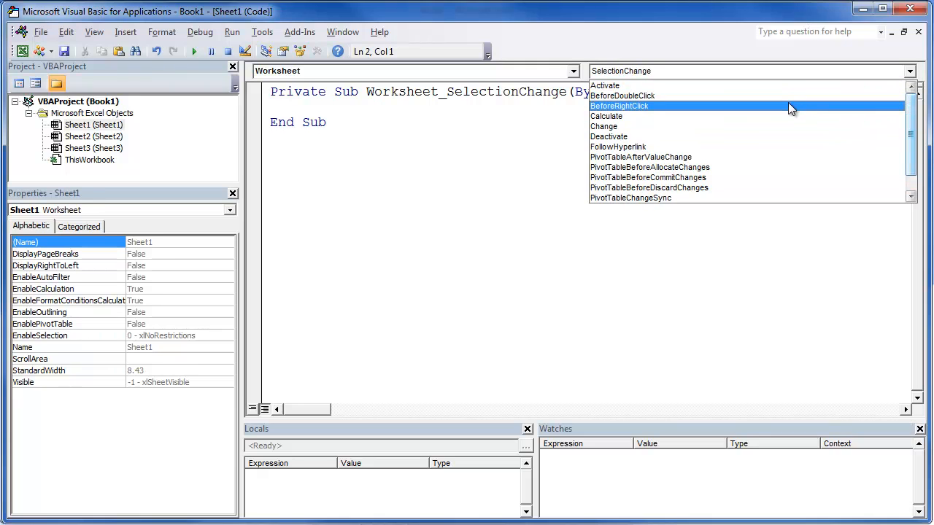
mouse_move(747, 85)
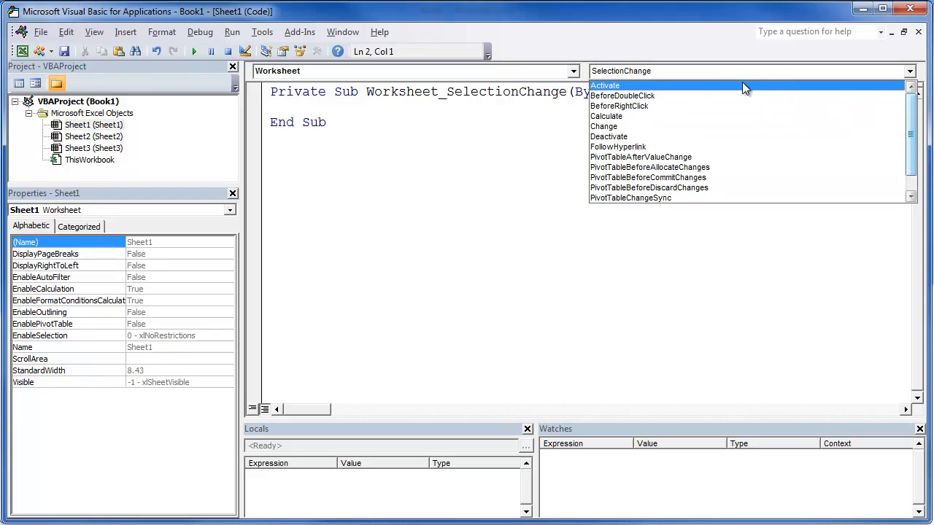
mouse_move(729, 94)
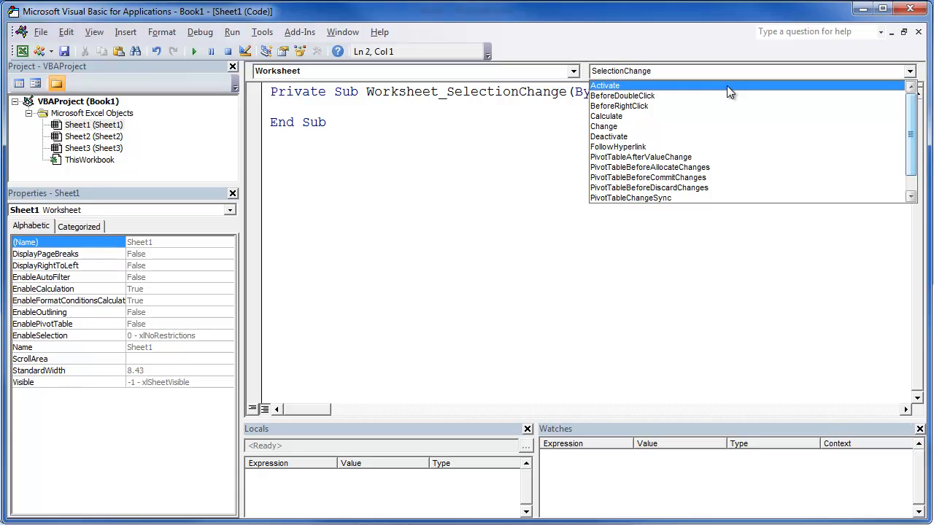
left_click(606, 85)
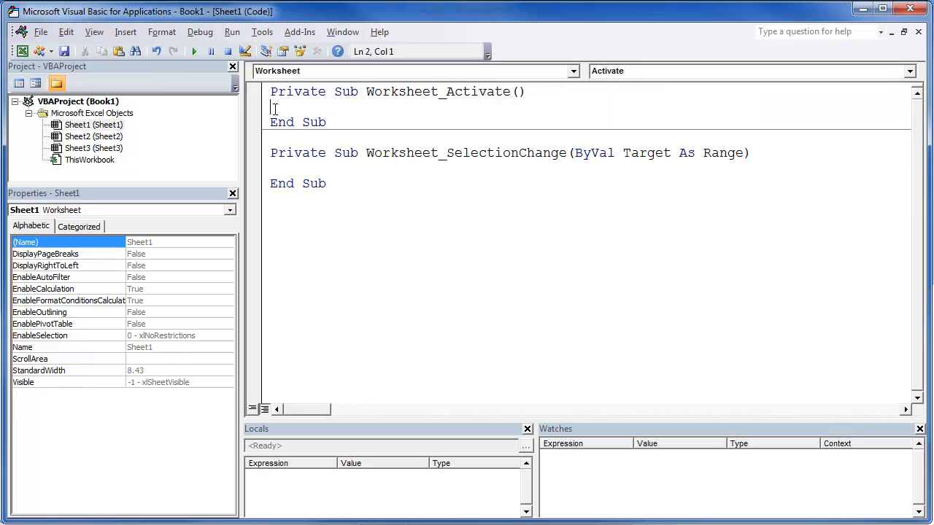
mouse_move(668, 163)
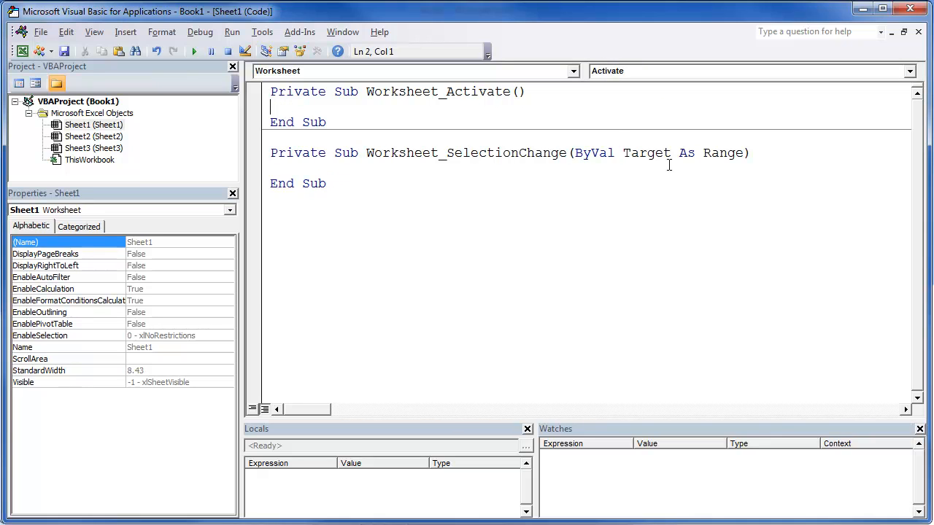
left_click(907, 70)
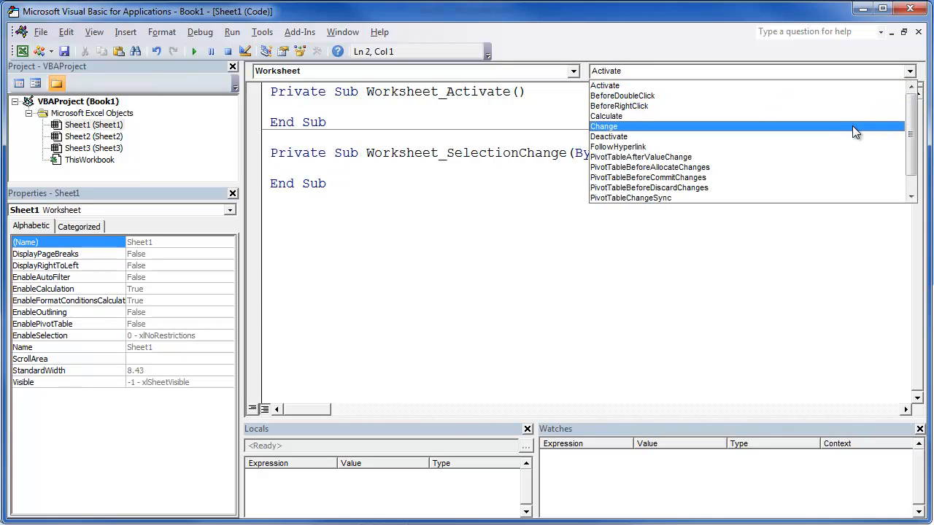
mouse_move(795, 130)
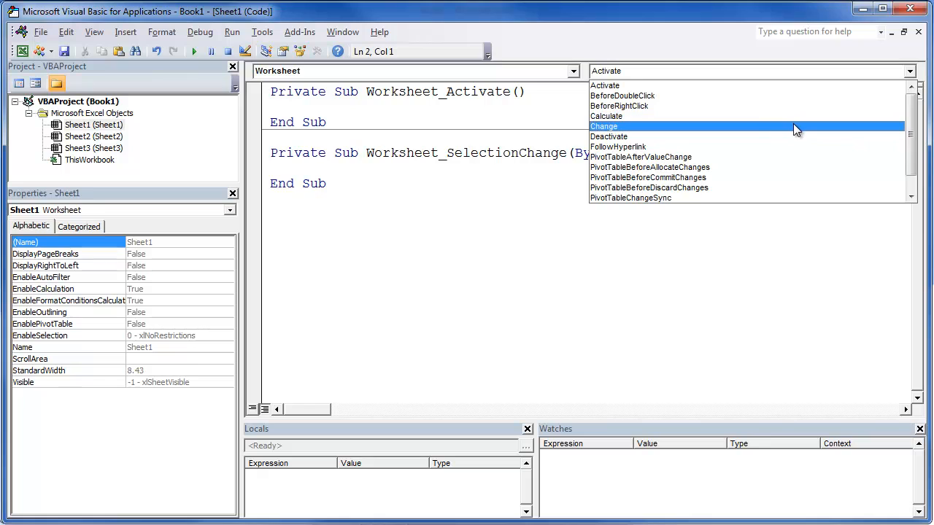
left_click(604, 126)
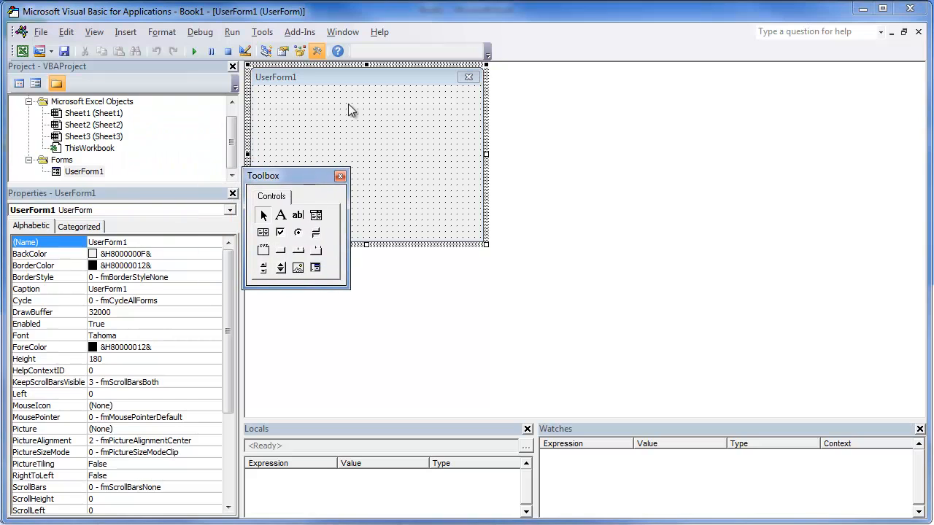
- Insert UserForm1 and give its code empty Click and Initialize event stubs
left_click_drag(263, 175, 341, 169)
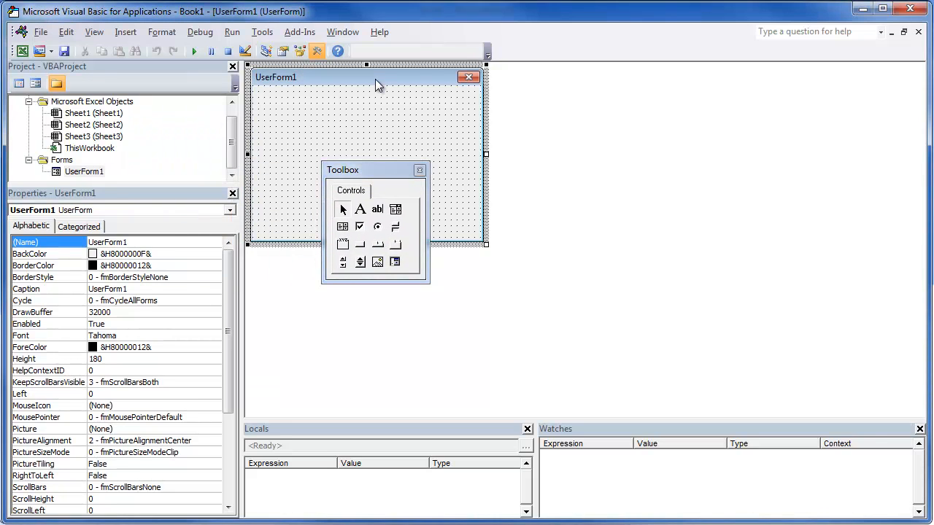
mouse_move(386, 85)
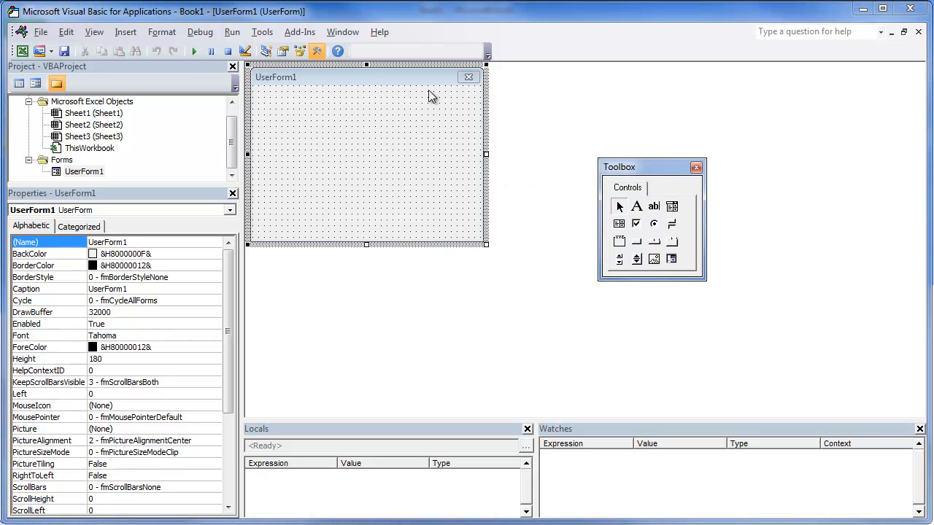
double_click(365, 160)
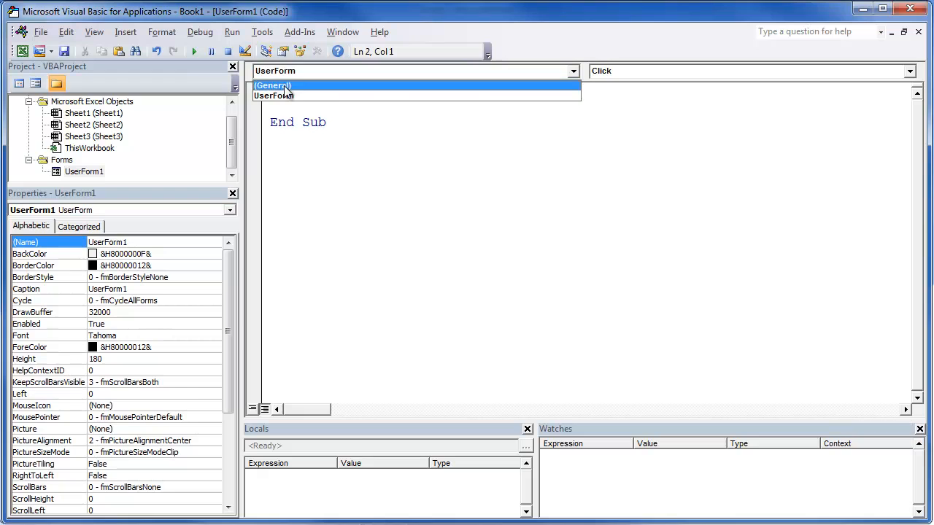
left_click(292, 96)
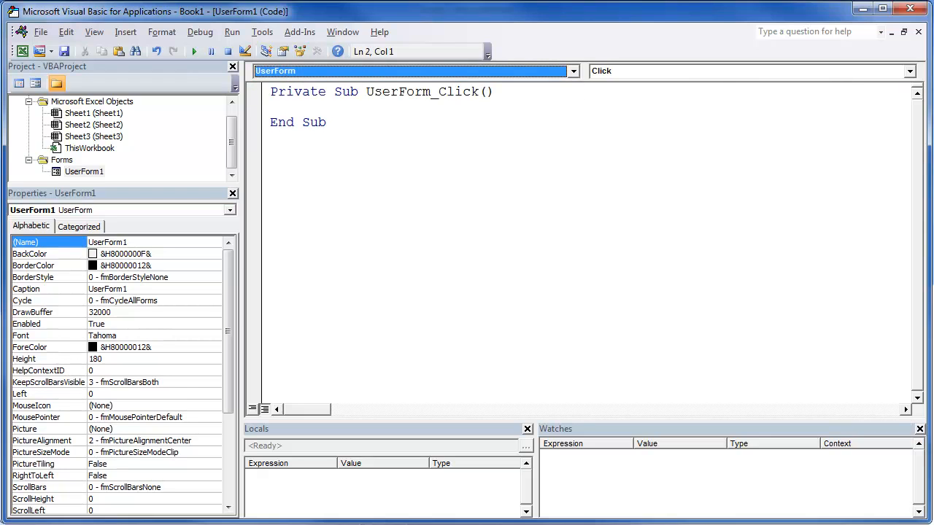
left_click(907, 70)
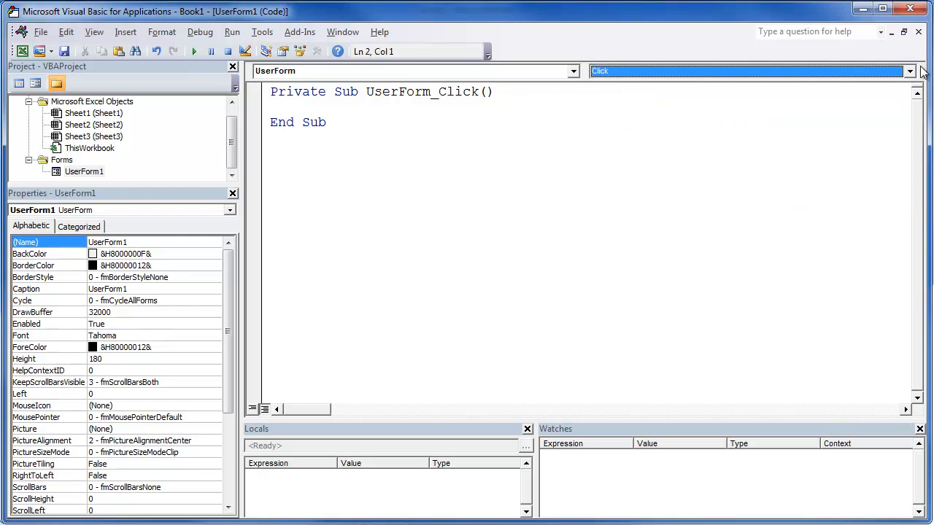
left_click(907, 70)
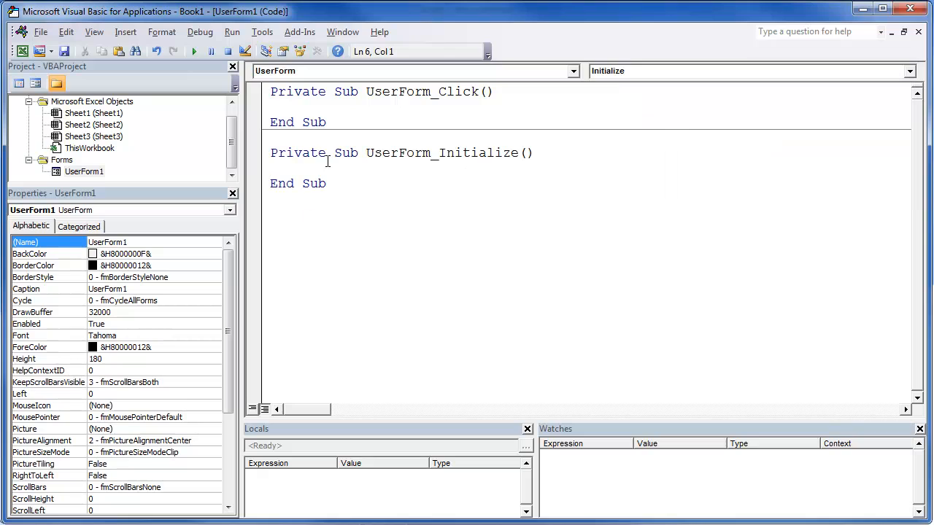
mouse_move(415, 178)
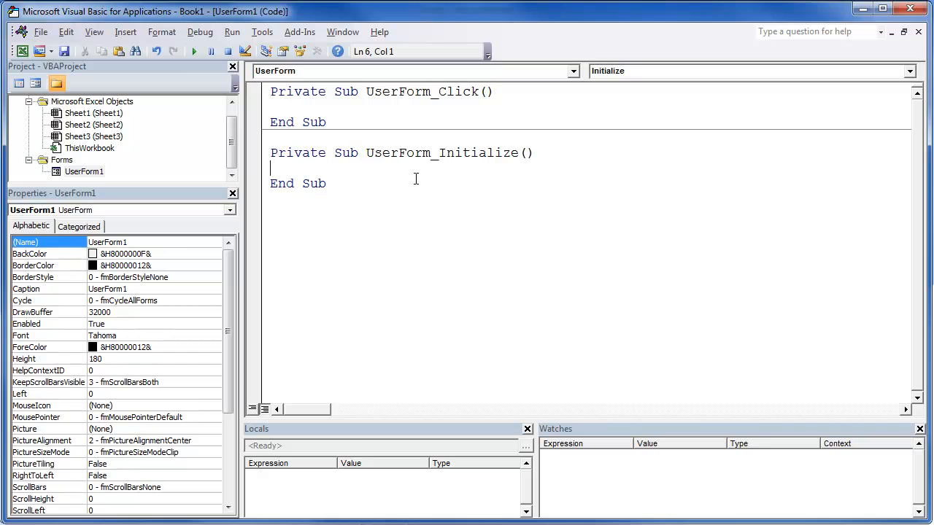
left_click(84, 171)
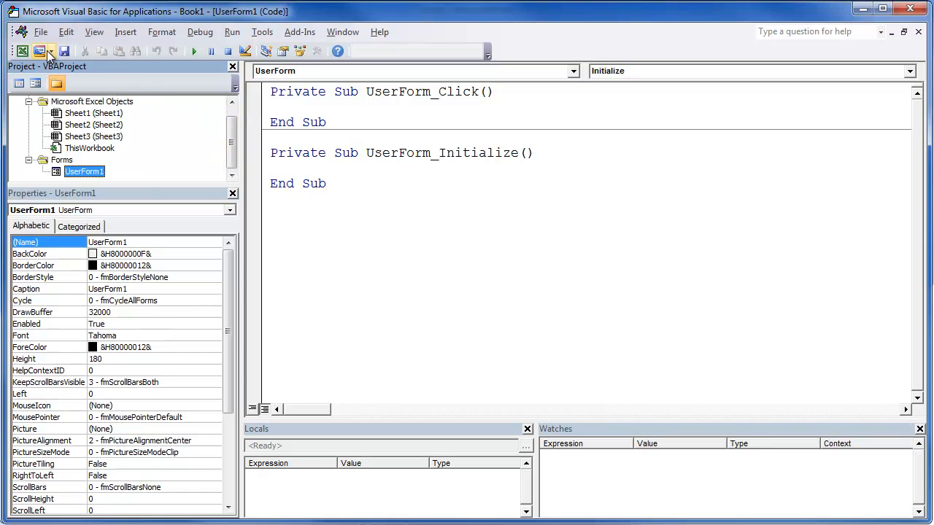
- Insert a standard module, Module1, and show its empty code window
left_click(44, 50)
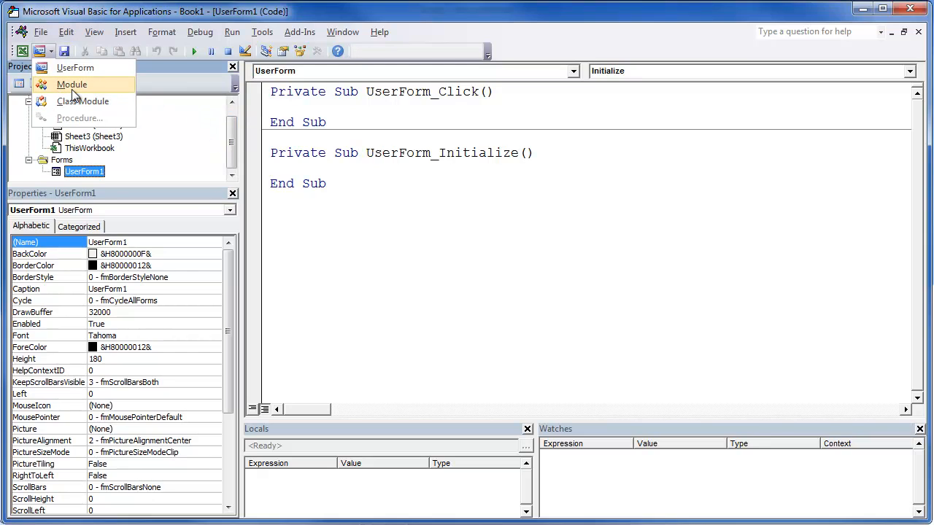
left_click(72, 84)
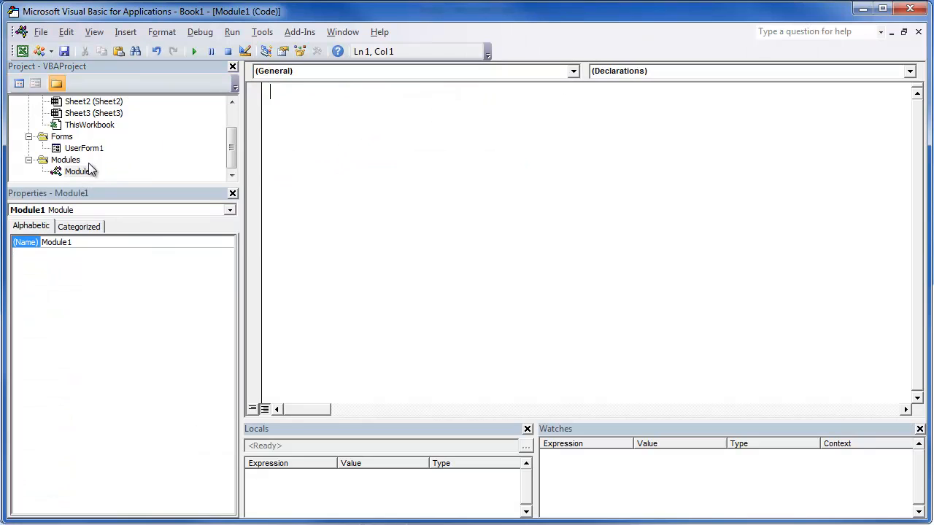
mouse_move(324, 144)
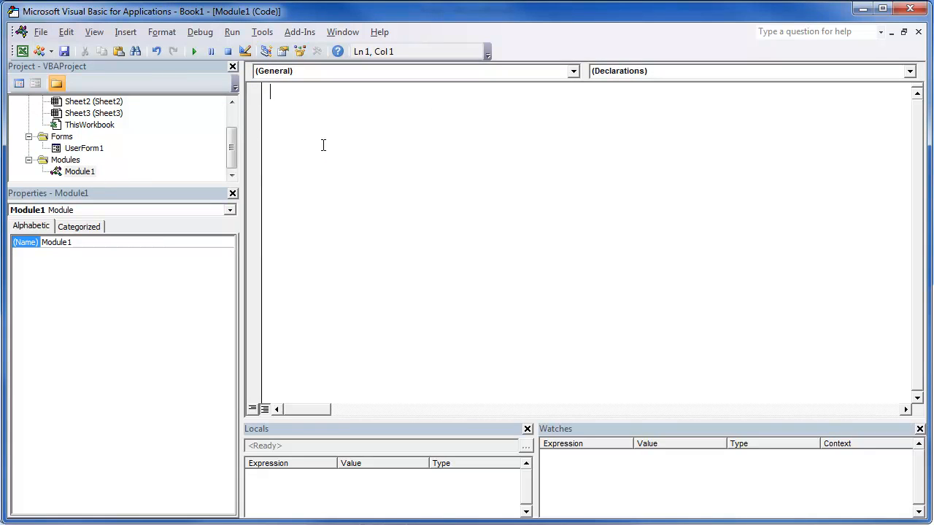
mouse_move(586, 70)
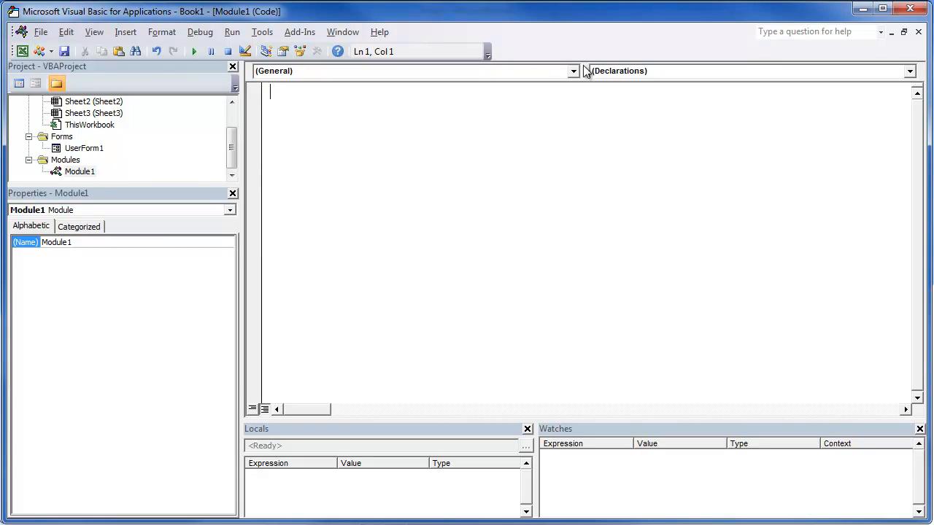
left_click(572, 70)
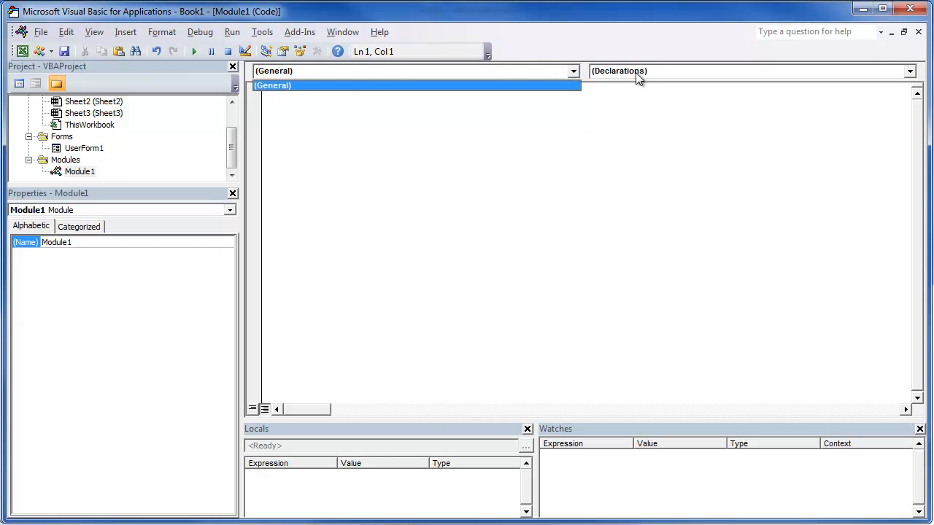
left_click(910, 70)
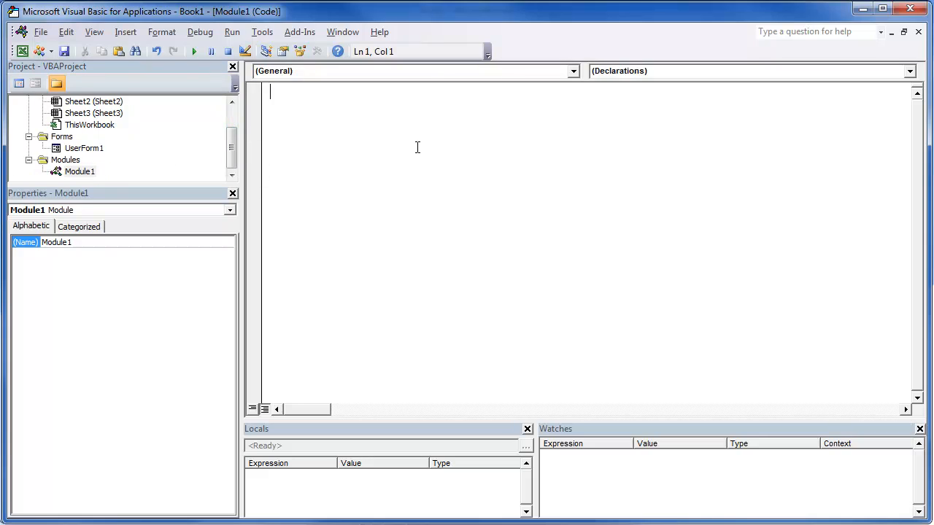
mouse_move(674, 220)
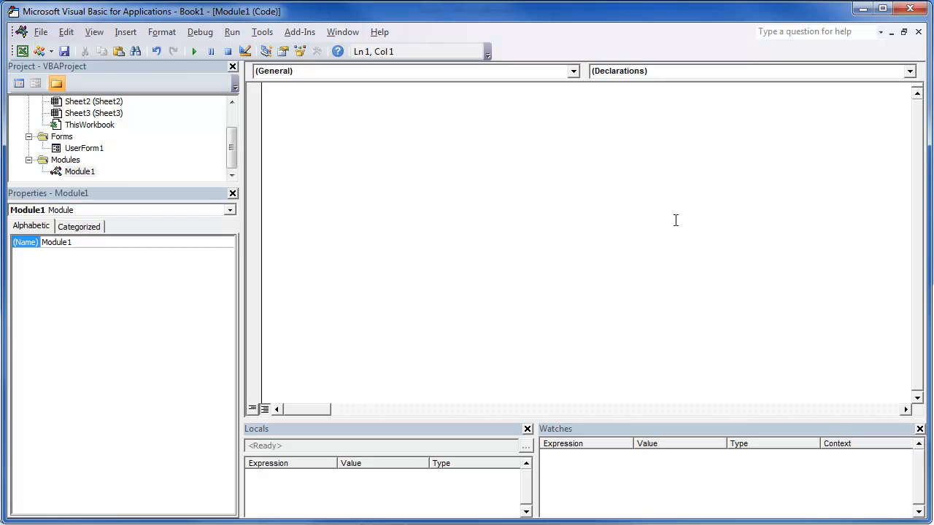